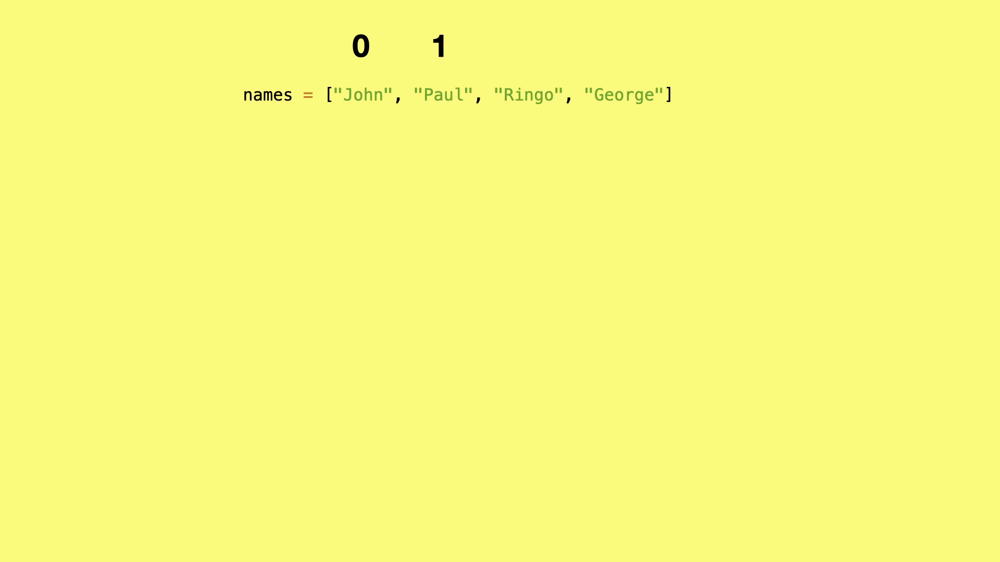
pyautogui.write('print(names[4])')
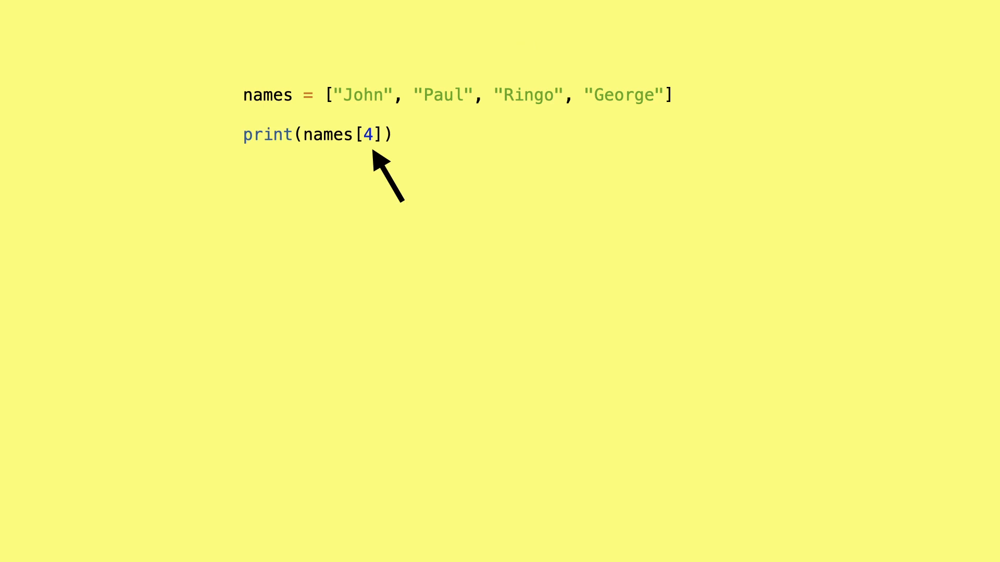